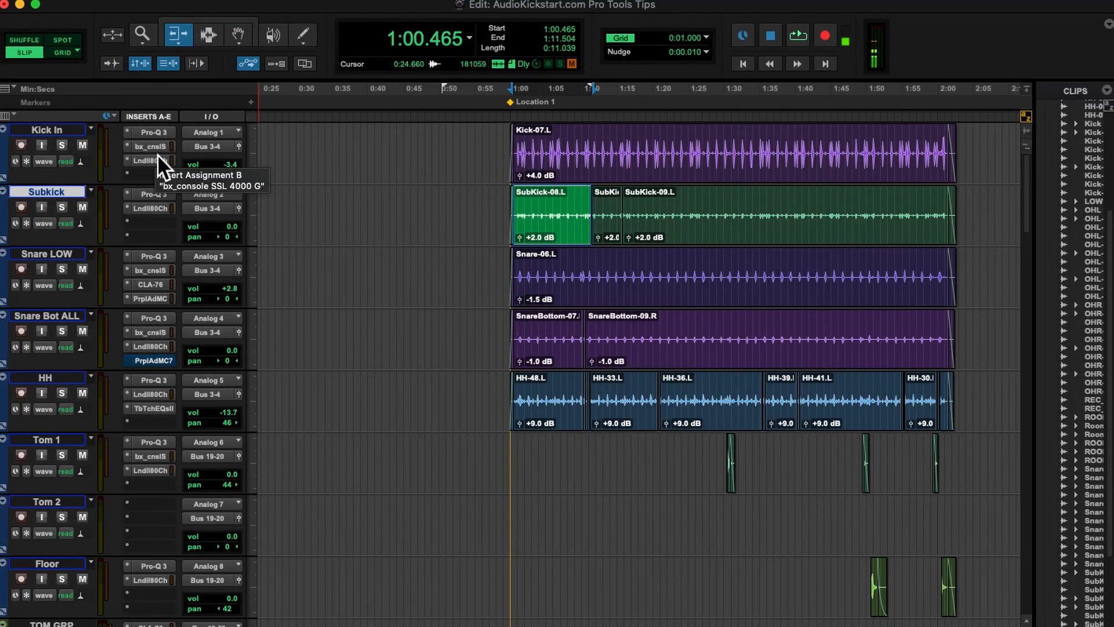
mouse_move(239, 36)
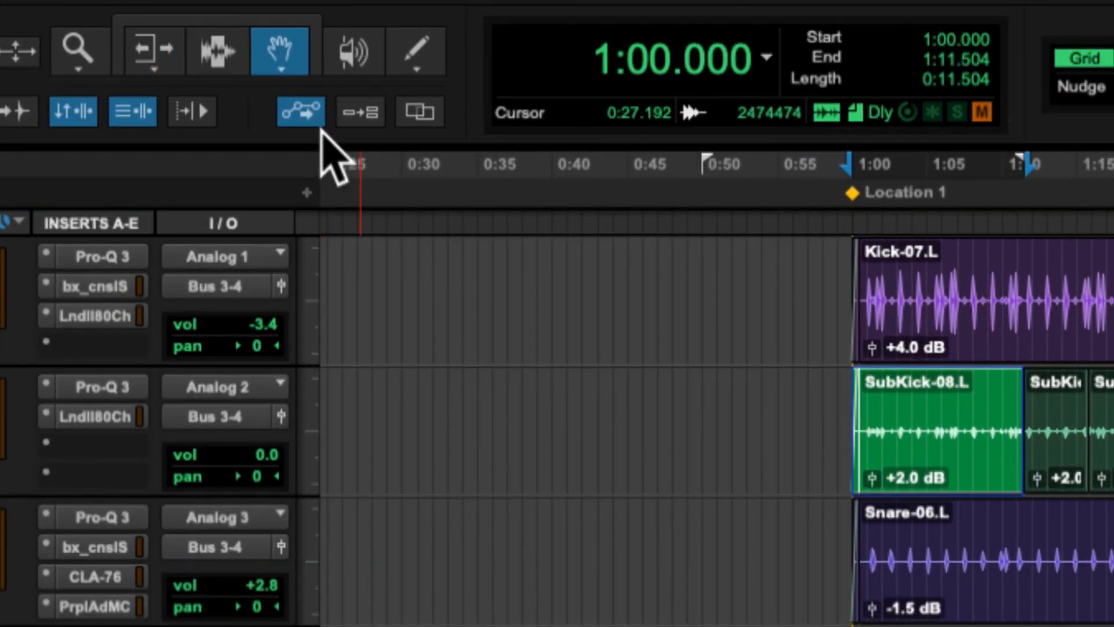
mouse_move(284, 67)
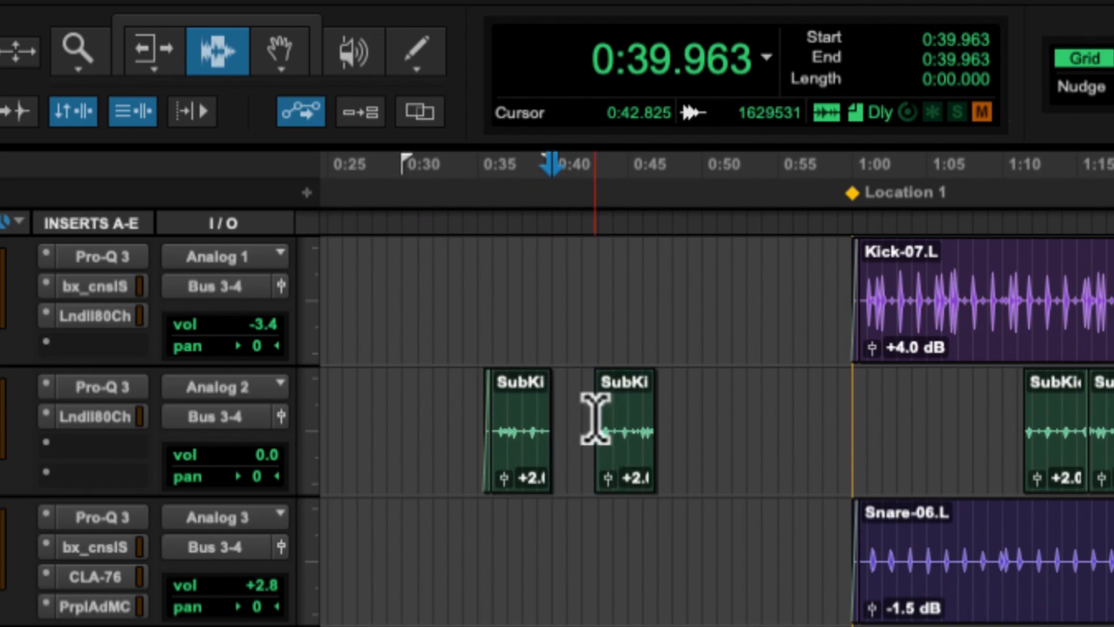
Trim the start of the first early SubKick clip inward with the Trim tool.
click(147, 50)
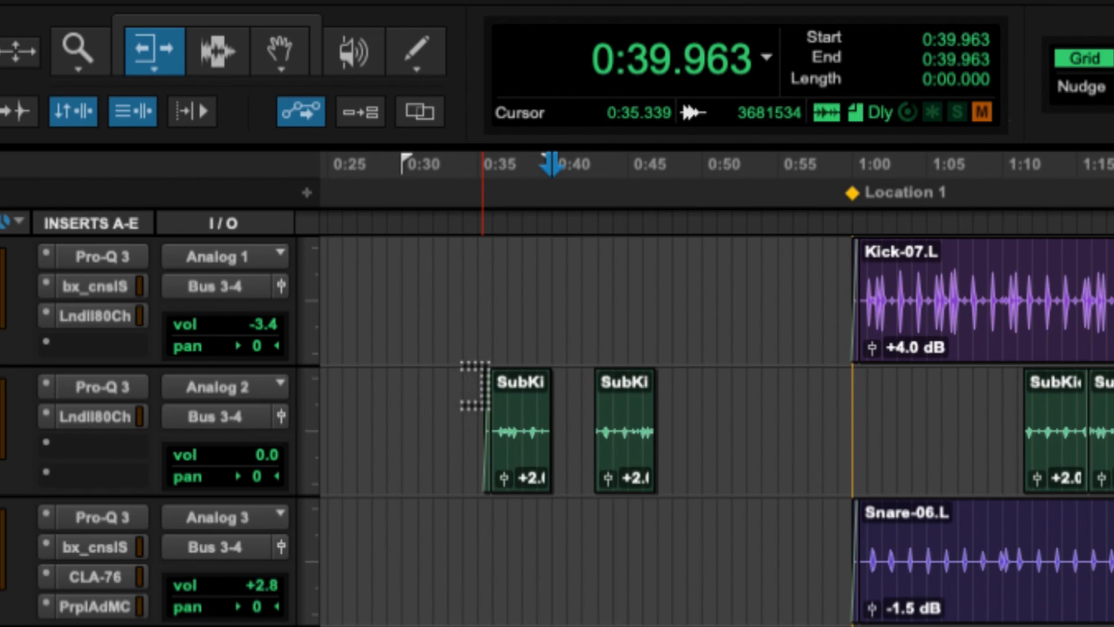
click(519, 426)
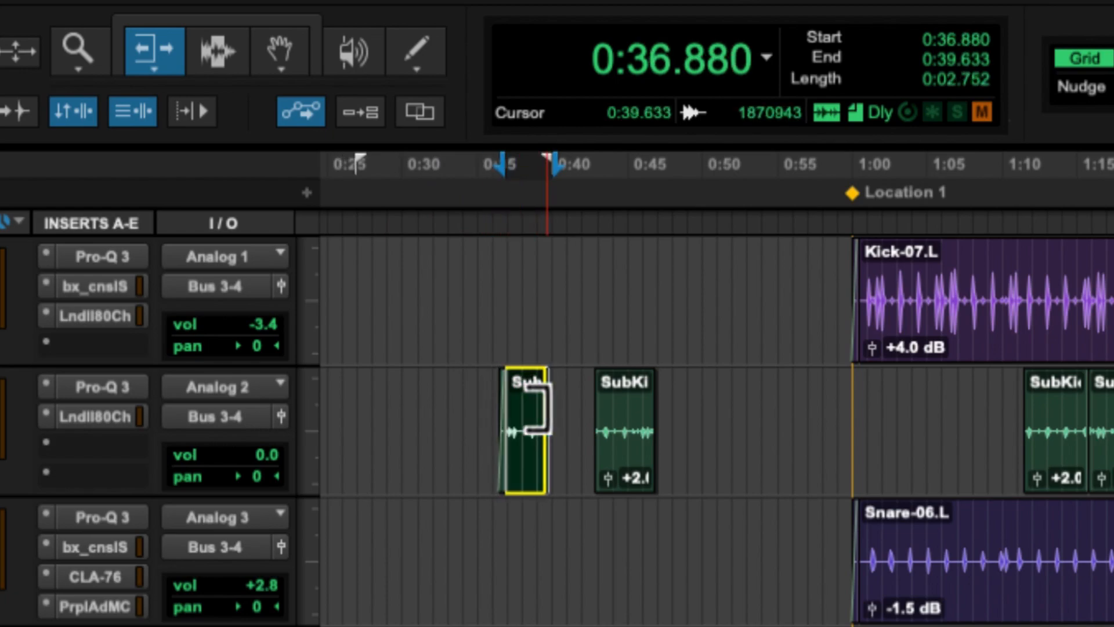